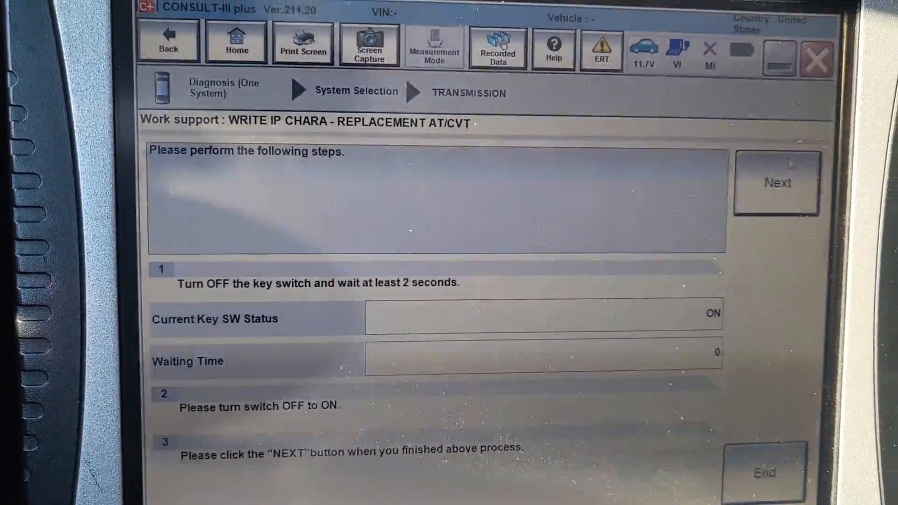
Step: Write the IP characteristics for CVT serial X891151 to the TCM and return to work support
click(776, 182)
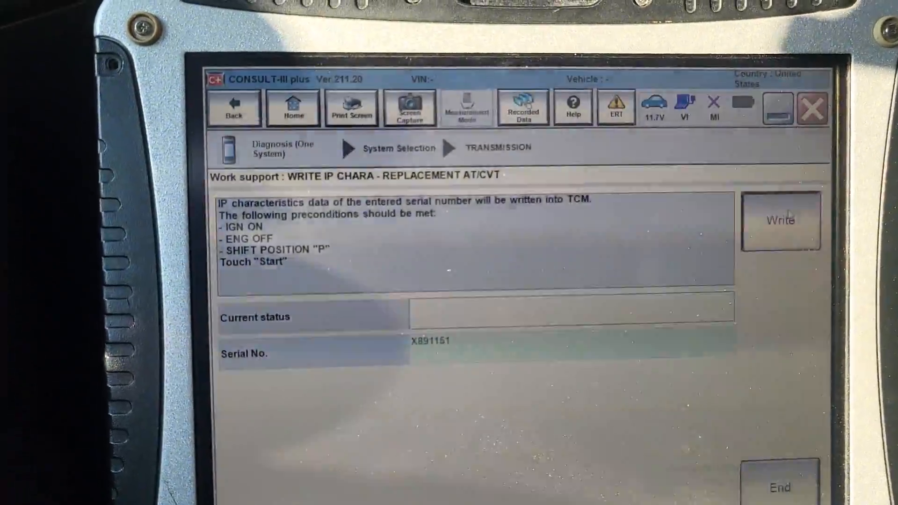
click(781, 221)
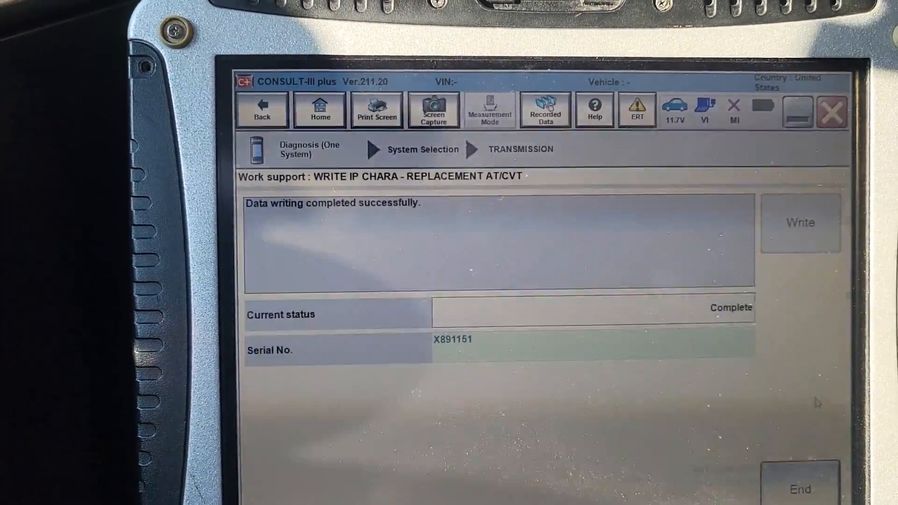
click(262, 110)
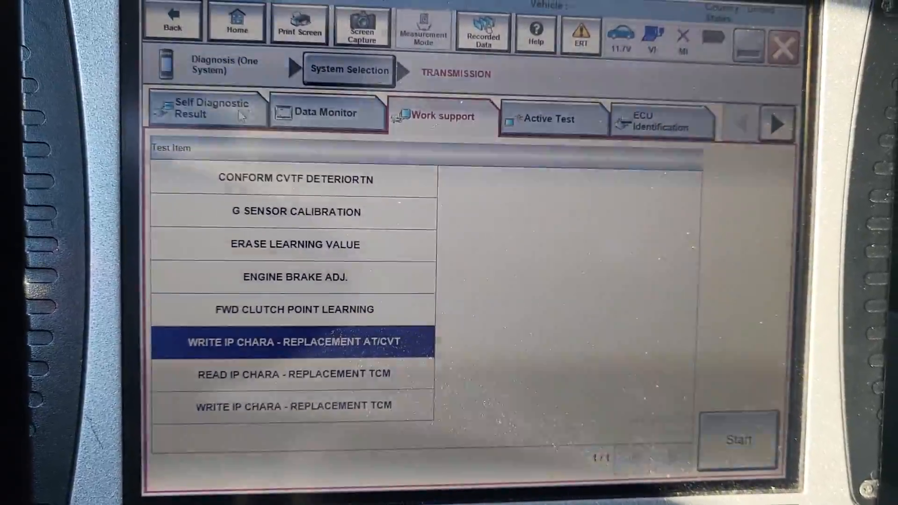
Step: Erase the P17F0 CVT judder code so Self Diagnostic Result reports no DTC detected
click(205, 109)
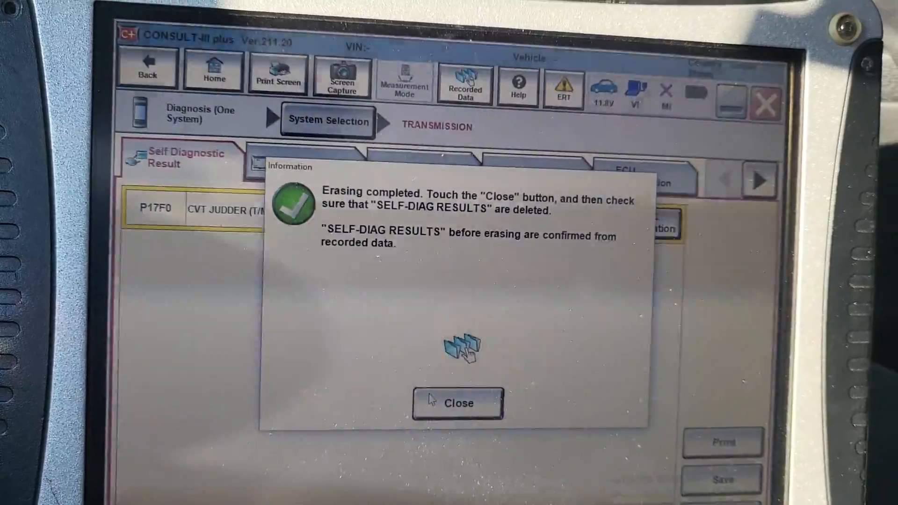
click(457, 402)
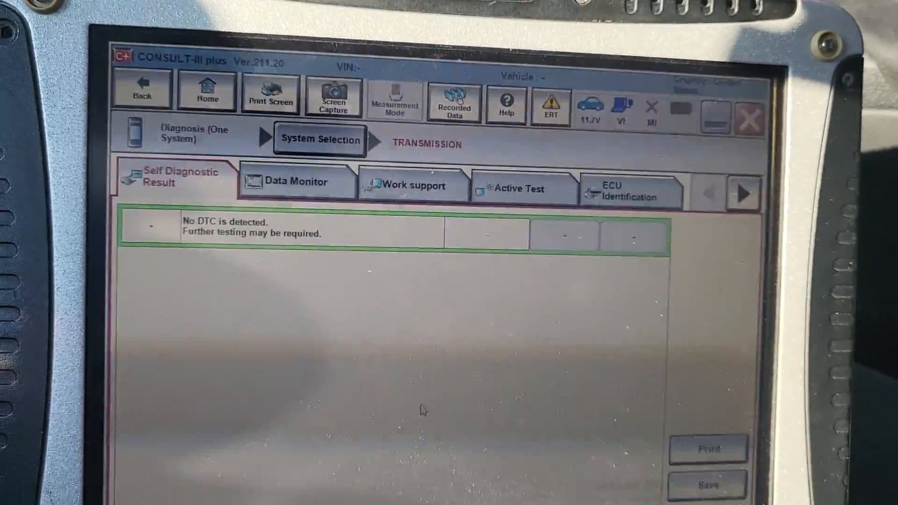